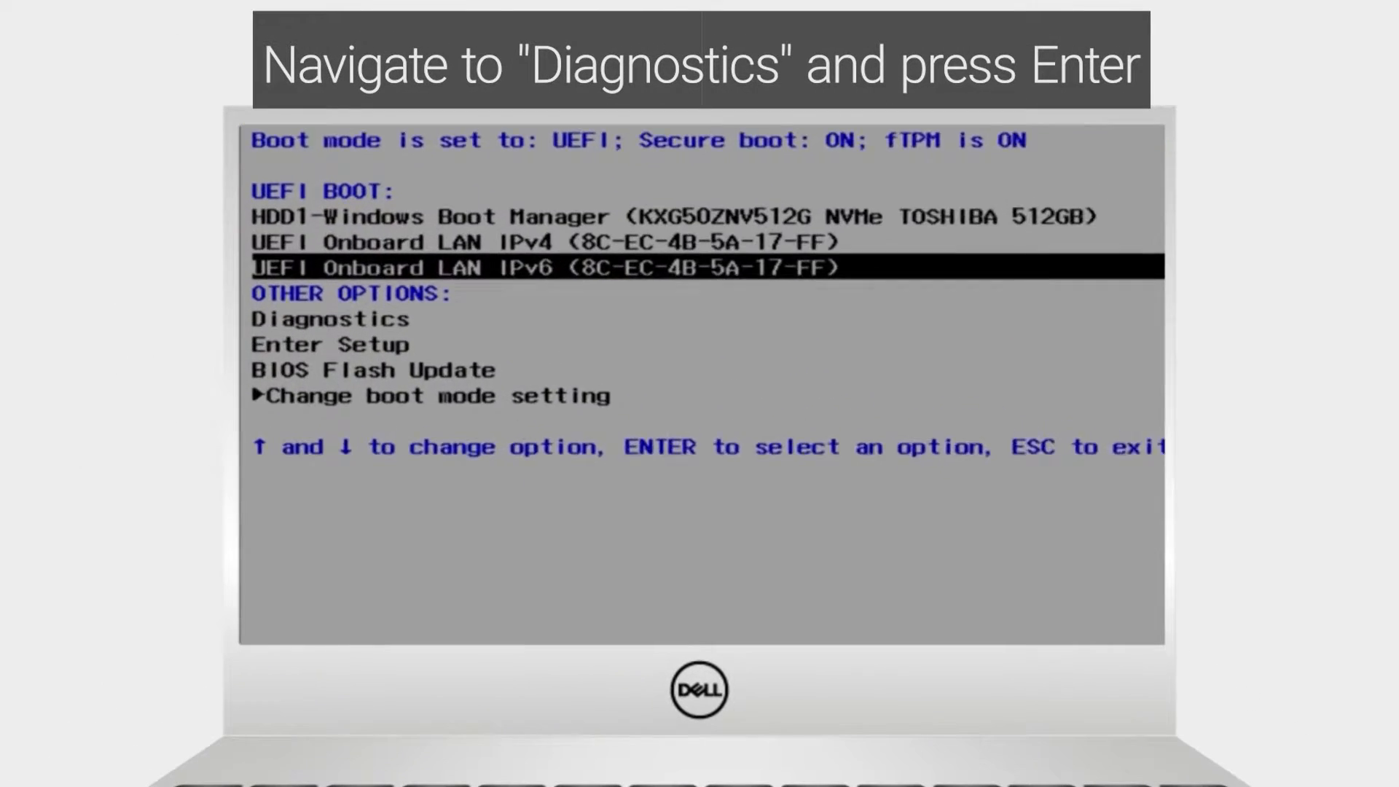
Highlight Diagnostics in the F12 one-time boot menu and launch it.
{"action": "key", "text": "down"}
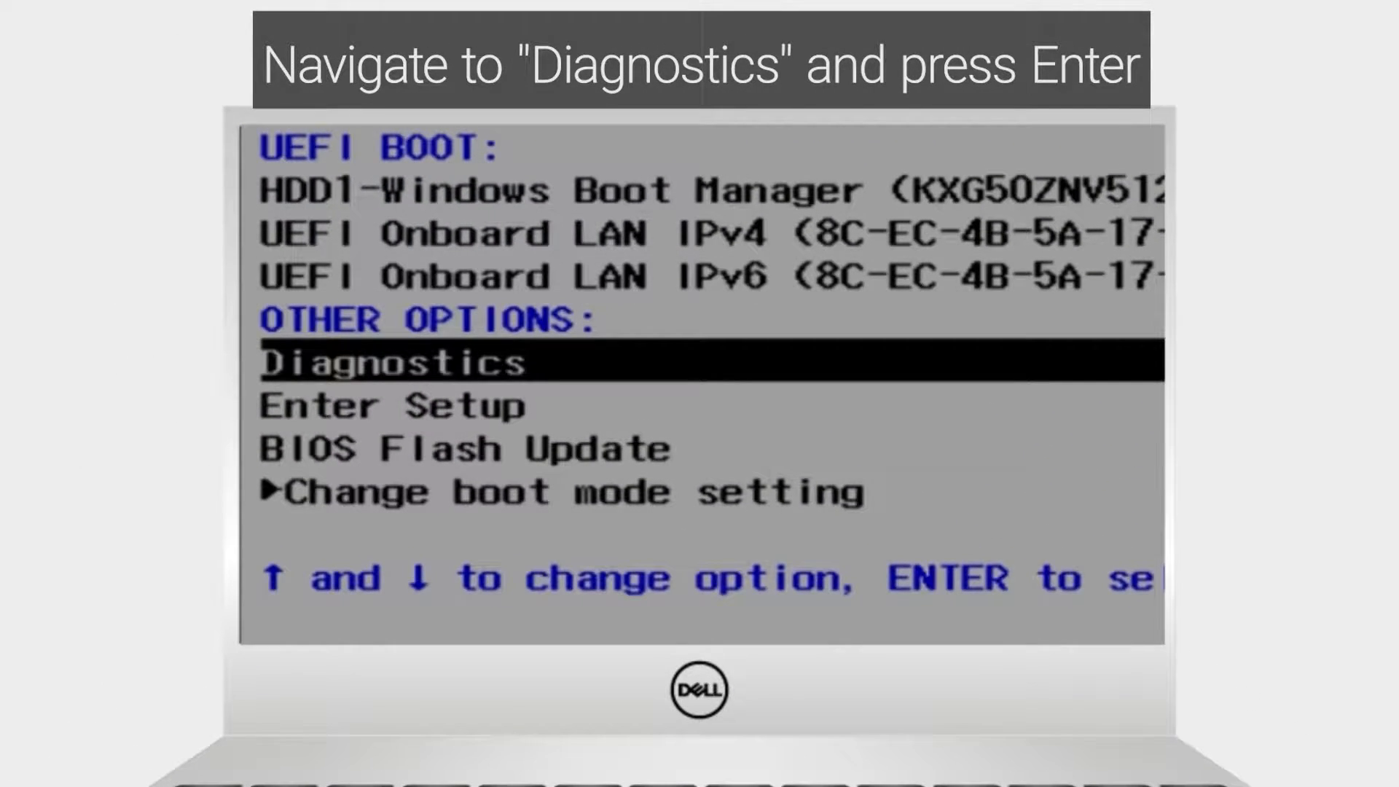
{"action": "key", "text": "Return"}
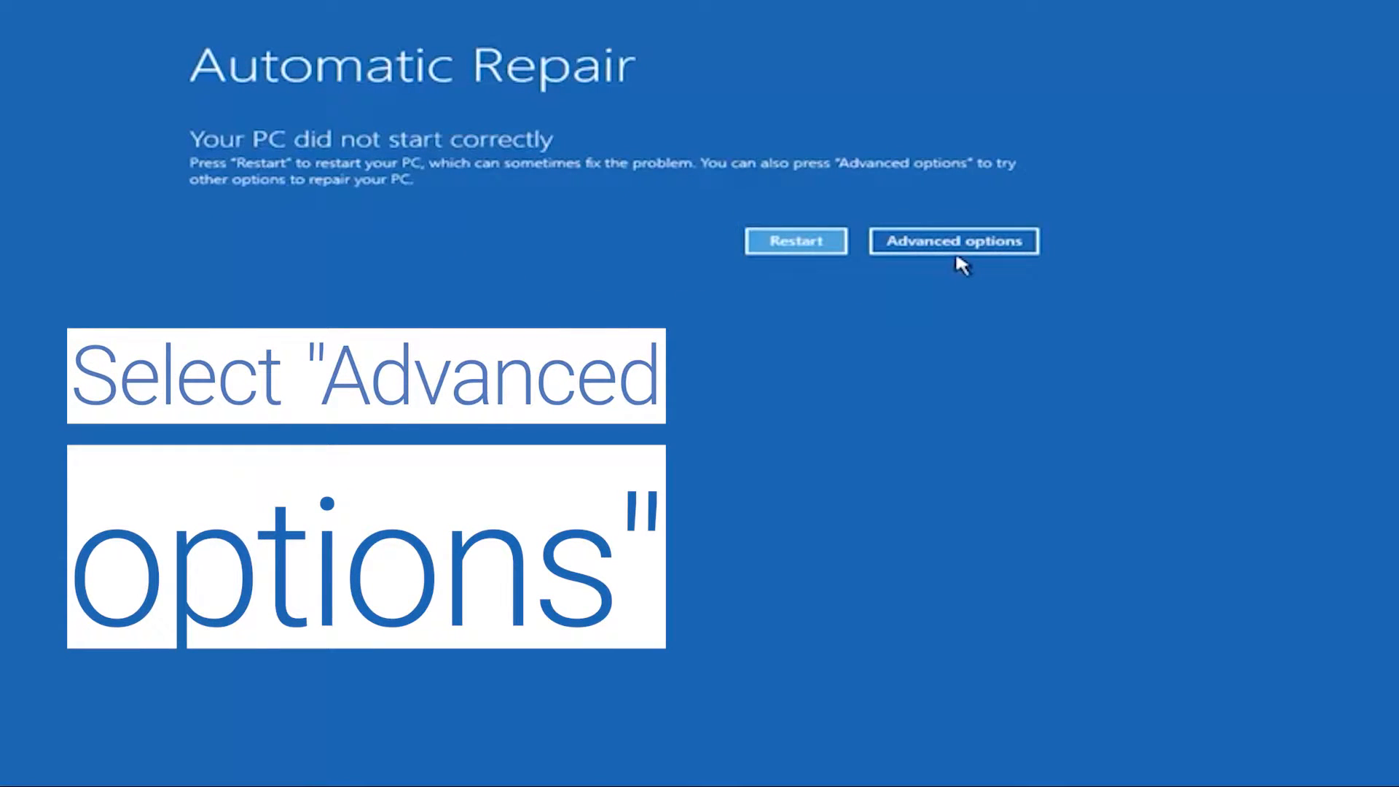
Go through Advanced options, Troubleshoot and Startup Settings, then restart the PC.
{"action": "left_click", "coordinate": [954, 241]}
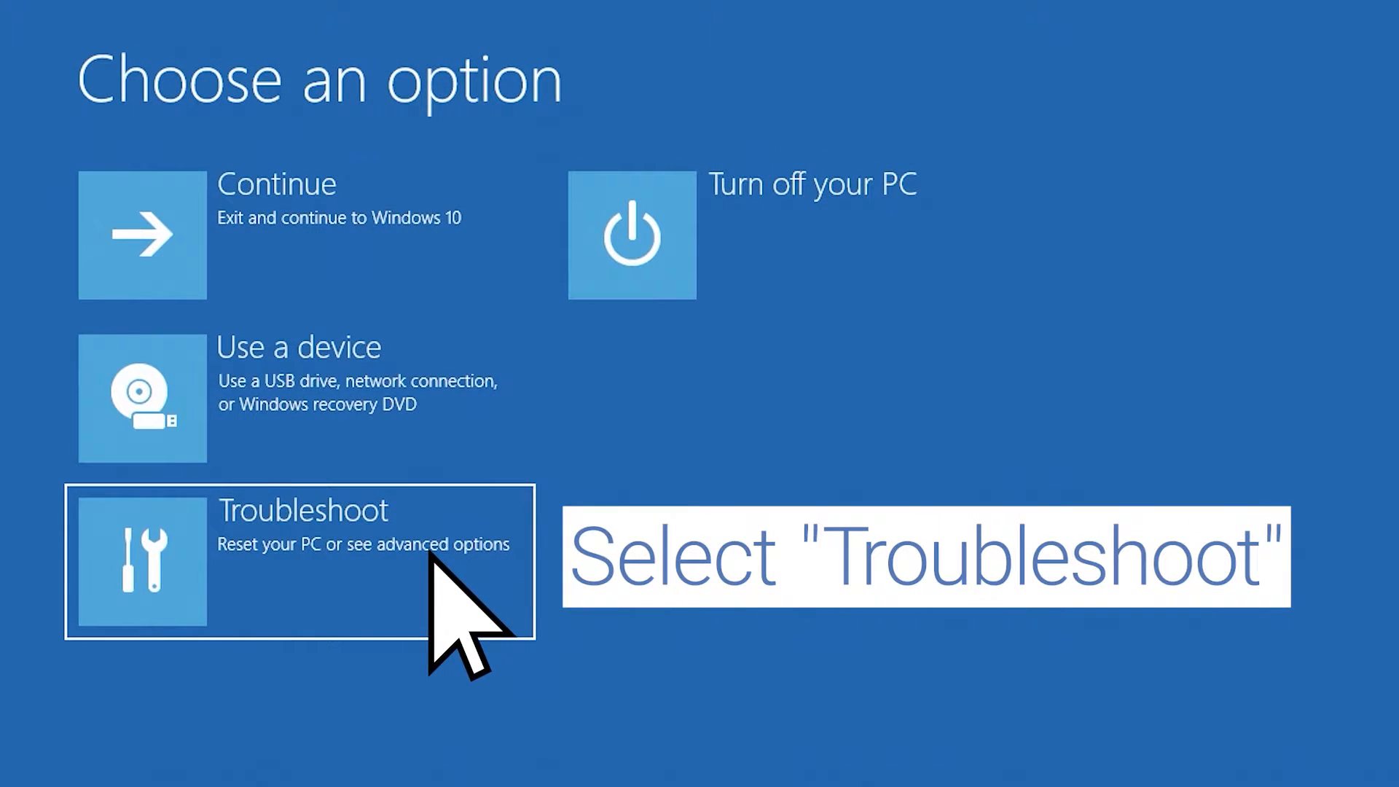
{"action": "left_click", "coordinate": [302, 560]}
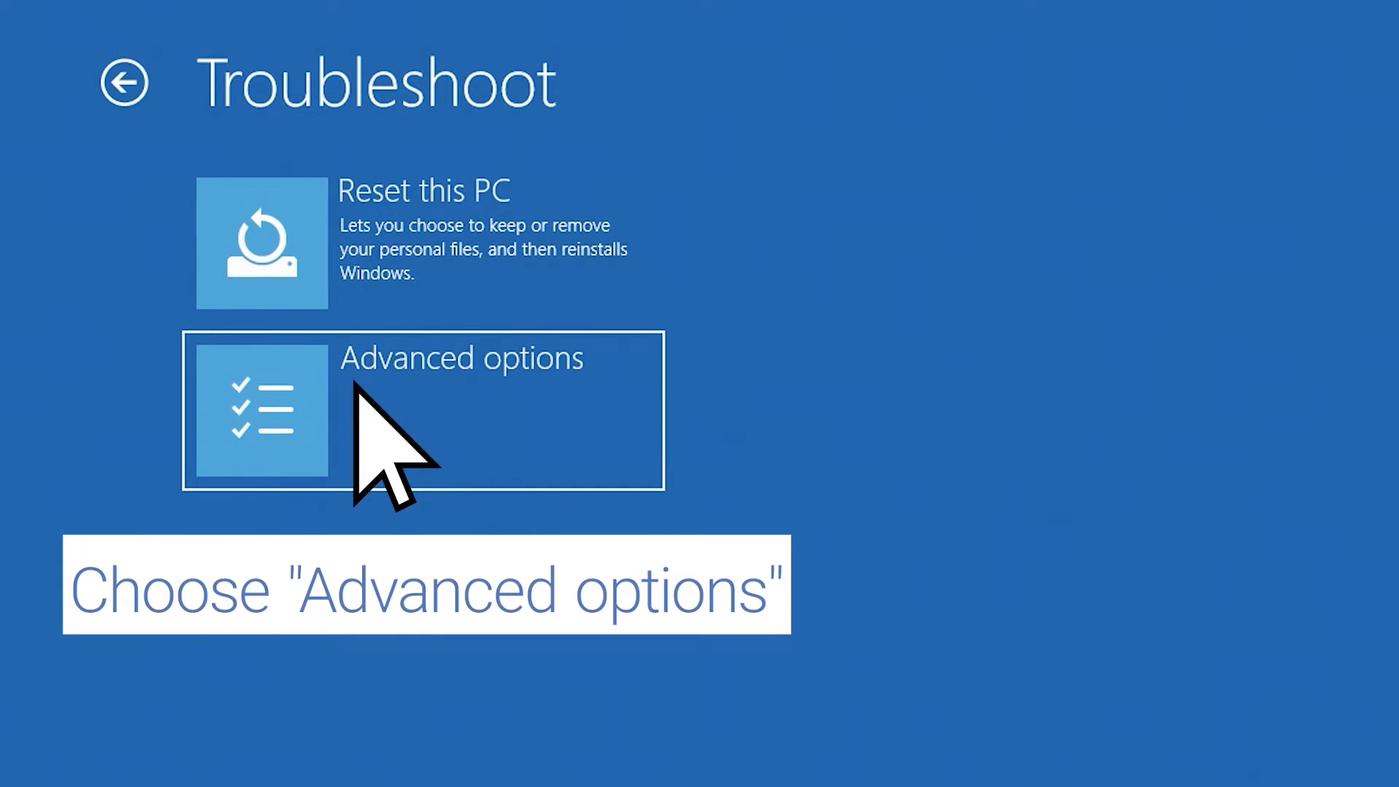
{"action": "left_click", "coordinate": [419, 410]}
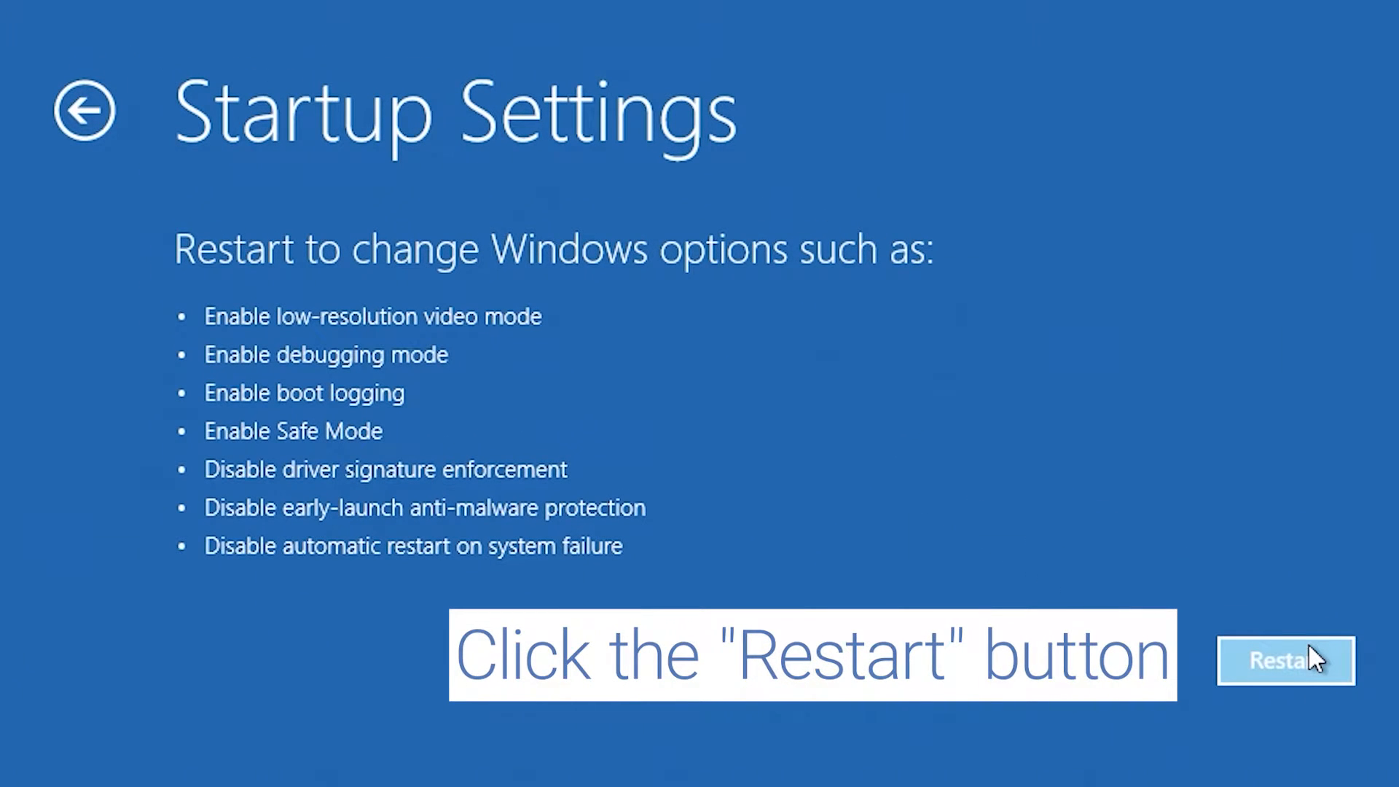
{"action": "left_click", "coordinate": [1284, 660]}
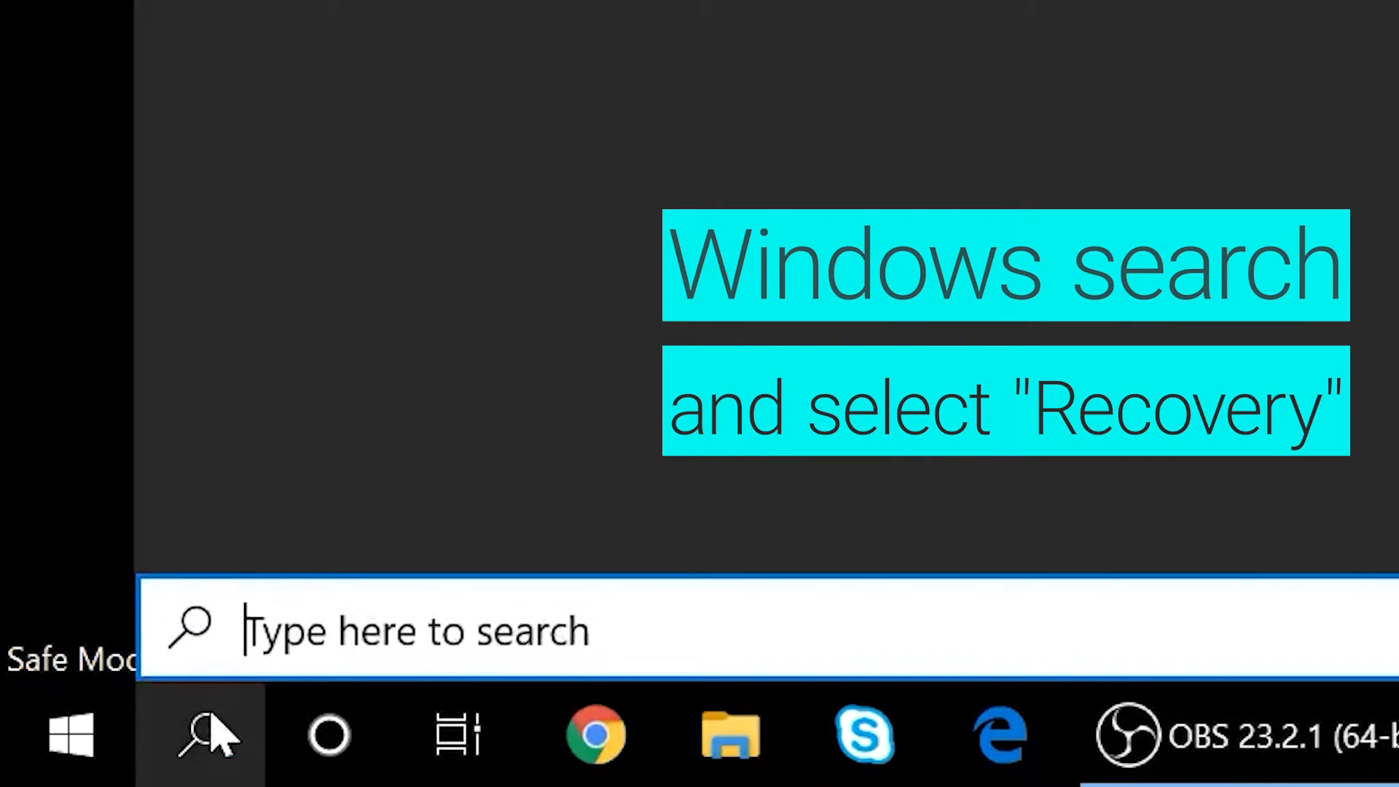
Search 'recovery', open System Restore, and restore C to the automatic restore point.
{"action": "type", "text": "recover"}
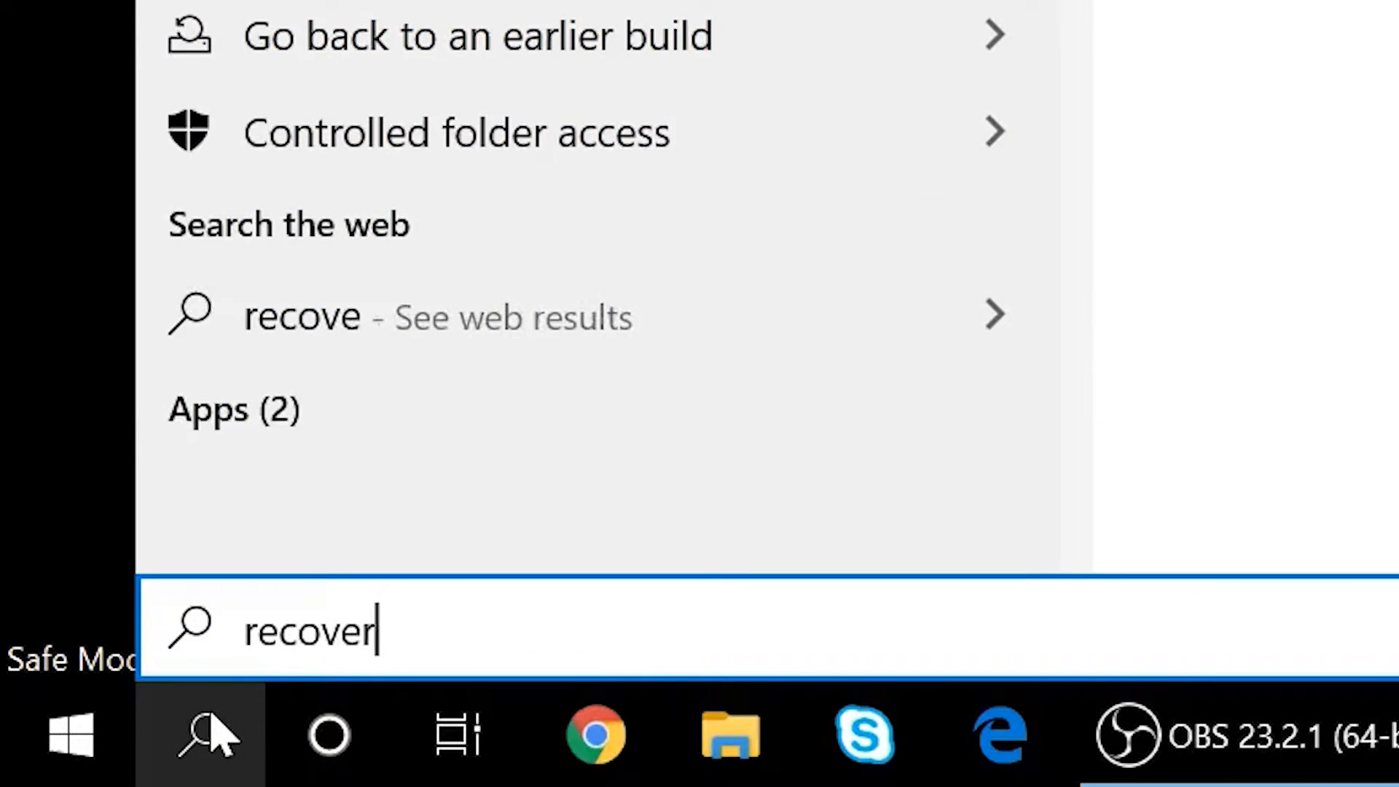
{"action": "type", "text": "y"}
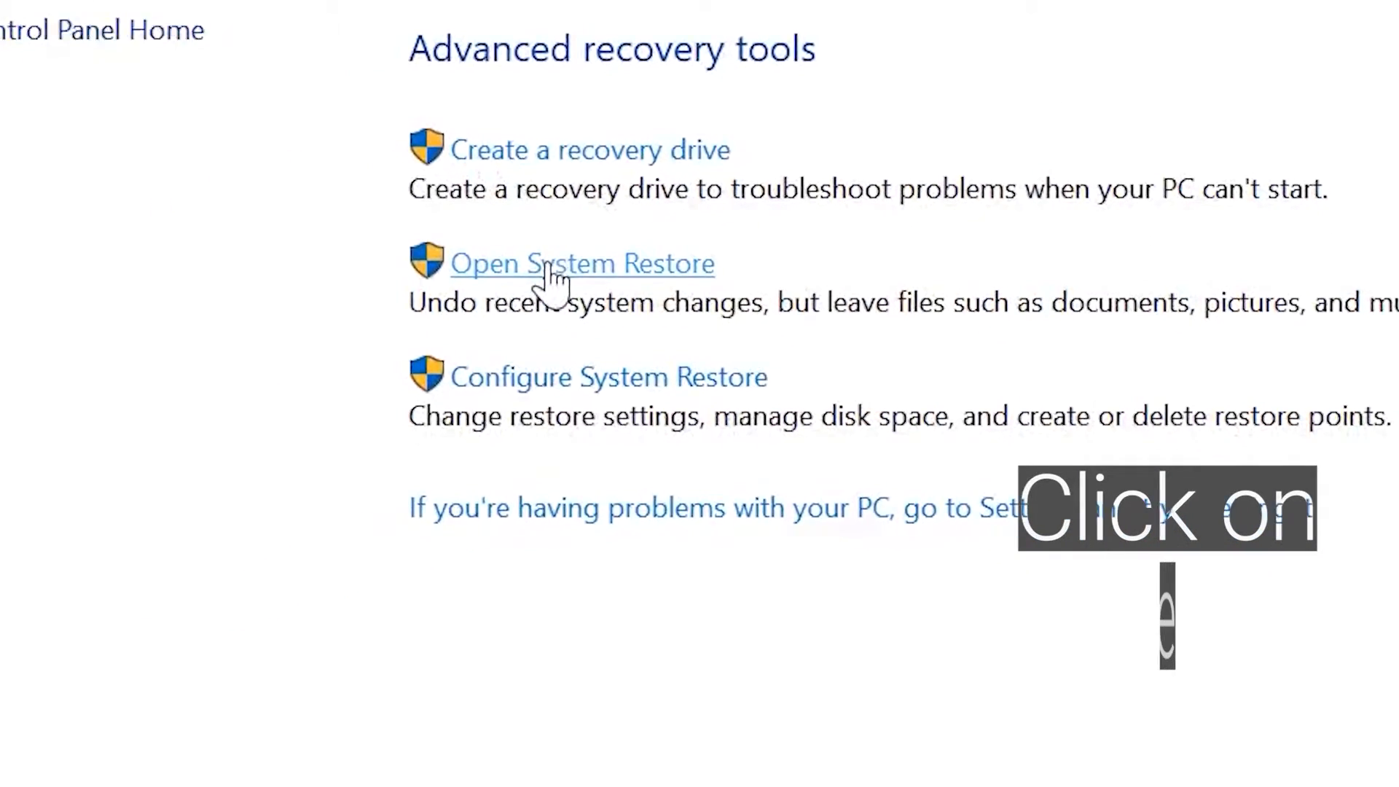
{"action": "left_click", "coordinate": [581, 263]}
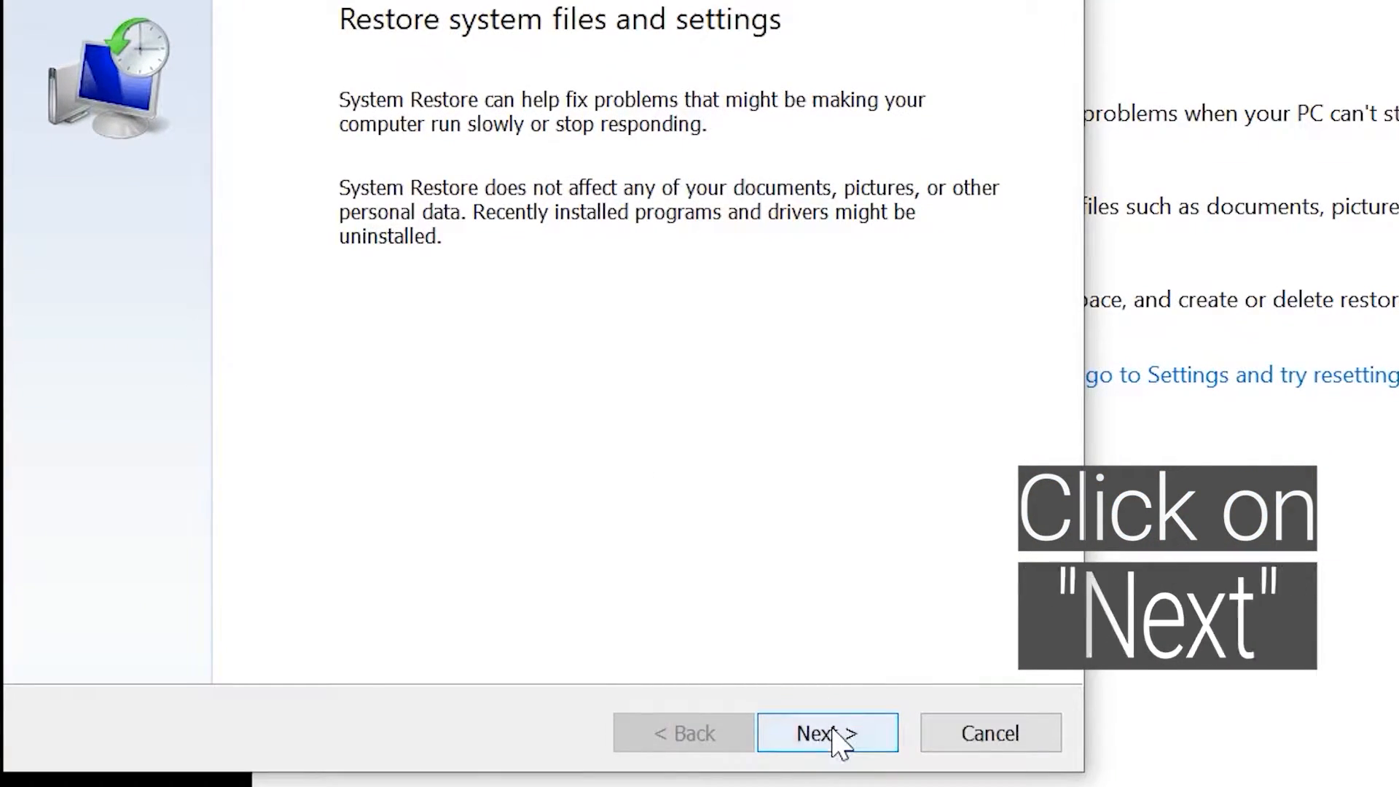
{"action": "left_click", "coordinate": [826, 732]}
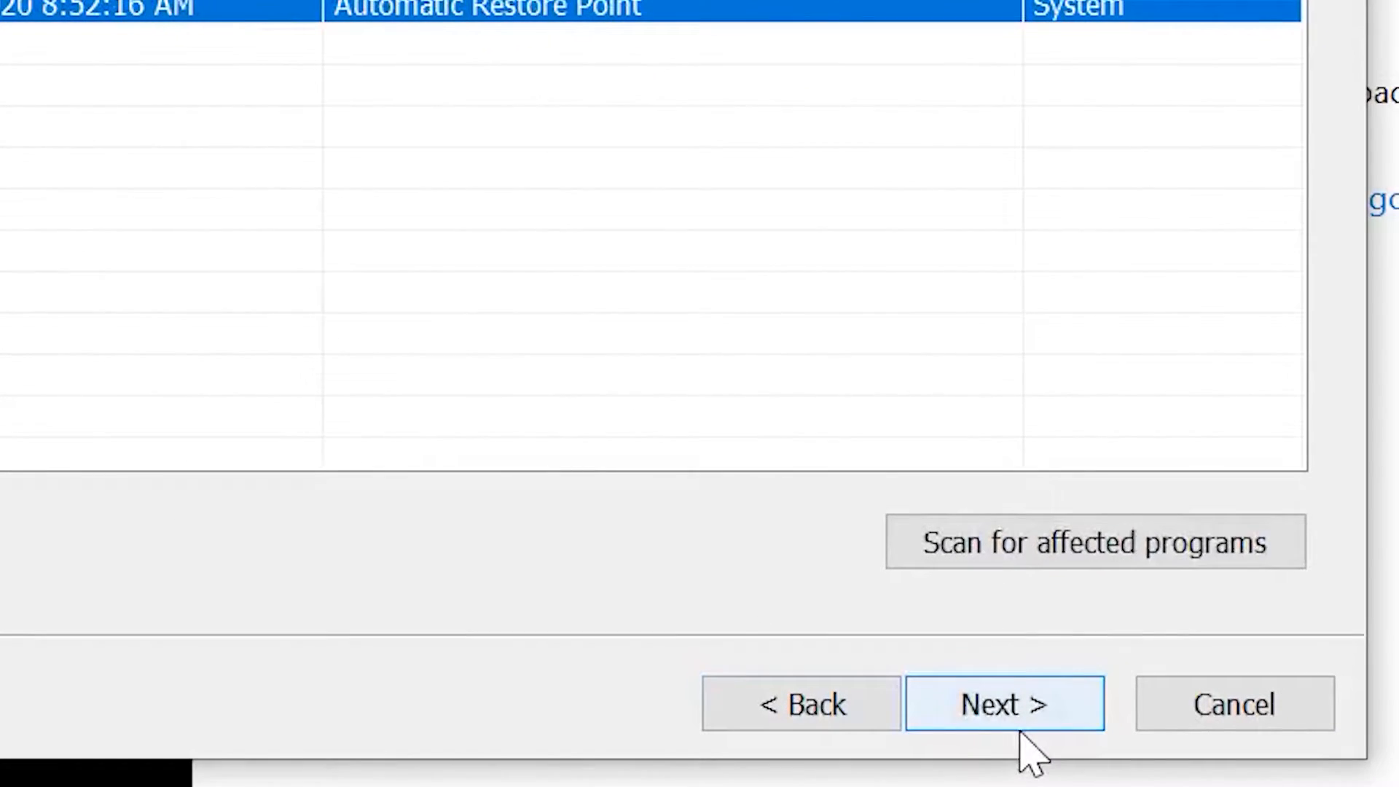
{"action": "left_click", "coordinate": [1005, 703]}
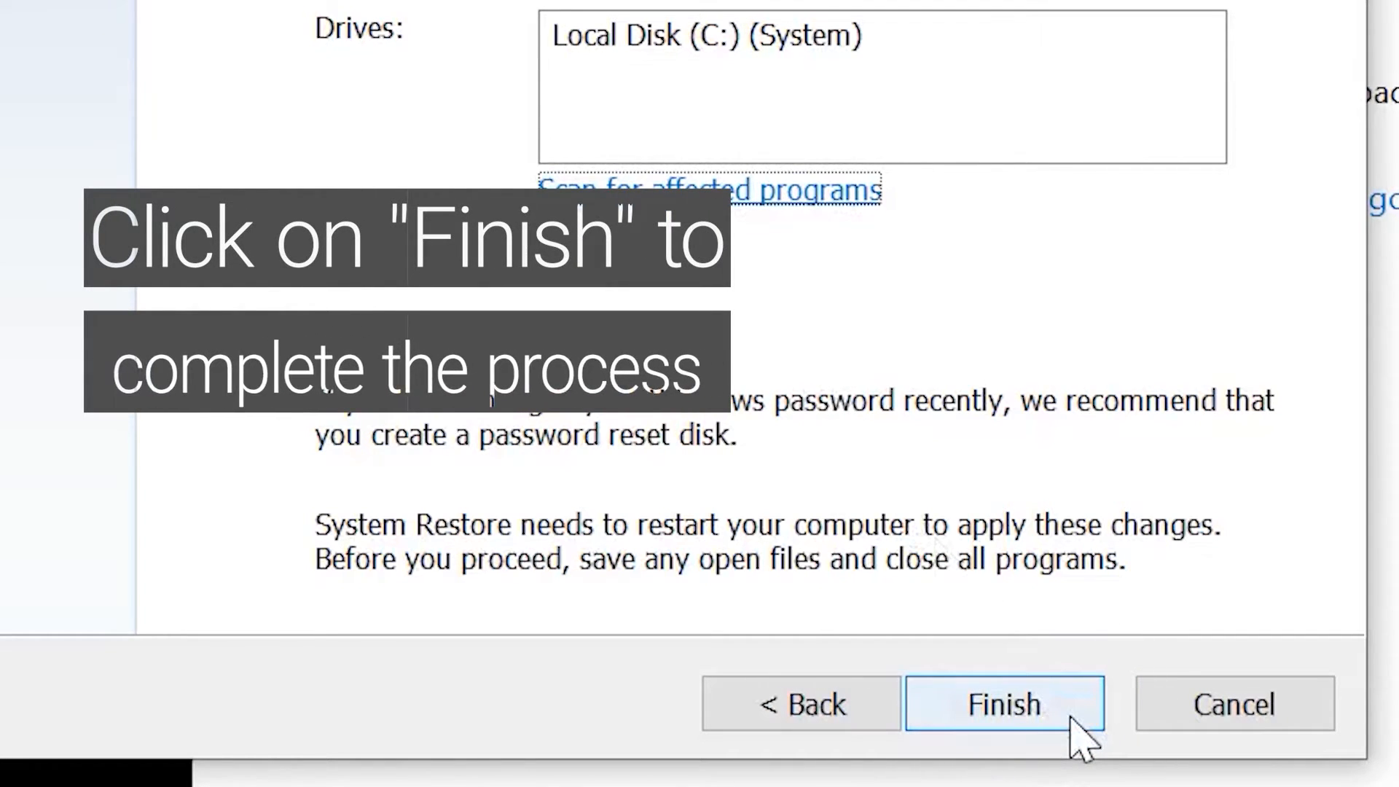
{"action": "left_click", "coordinate": [1002, 704]}
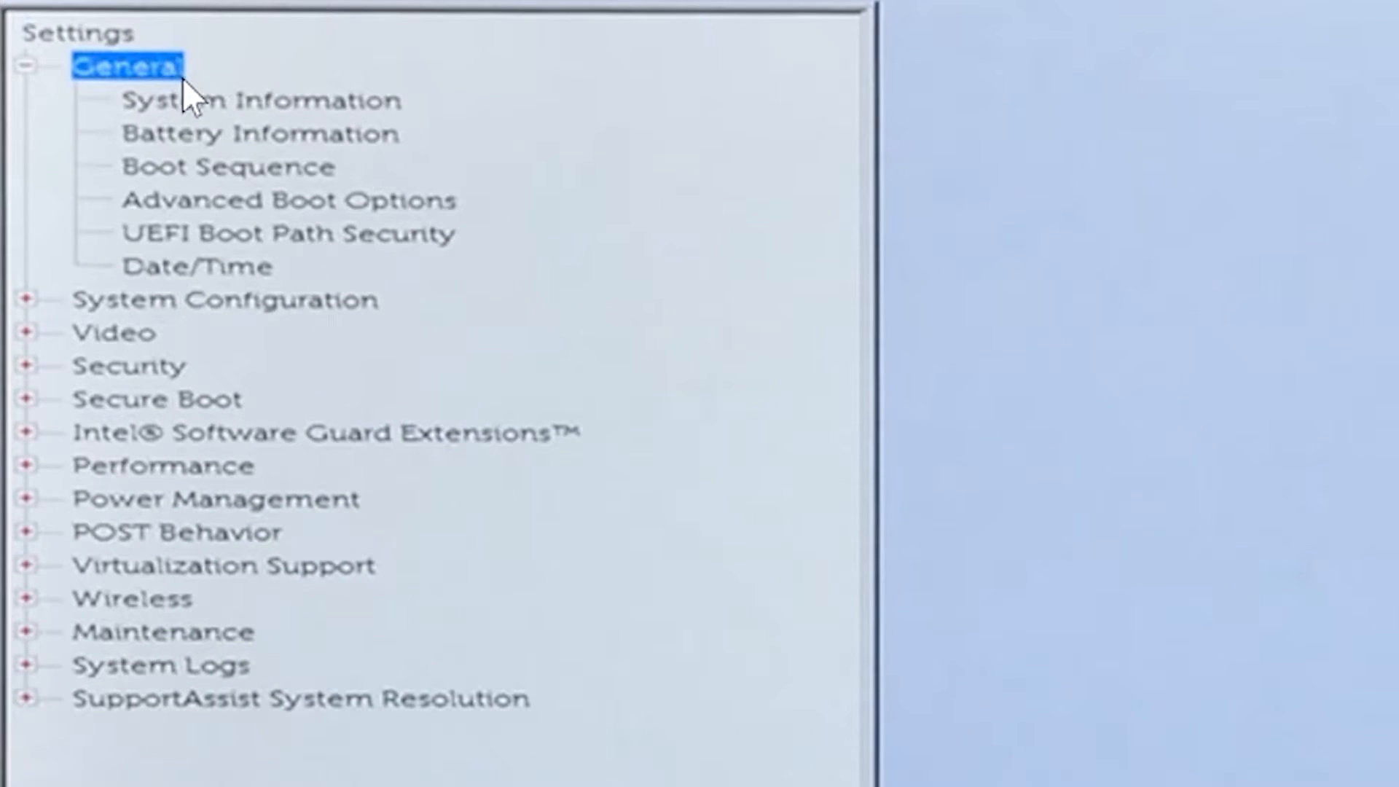
Open System Information under General and scroll to the memory and processor details.
{"action": "left_click", "coordinate": [259, 100]}
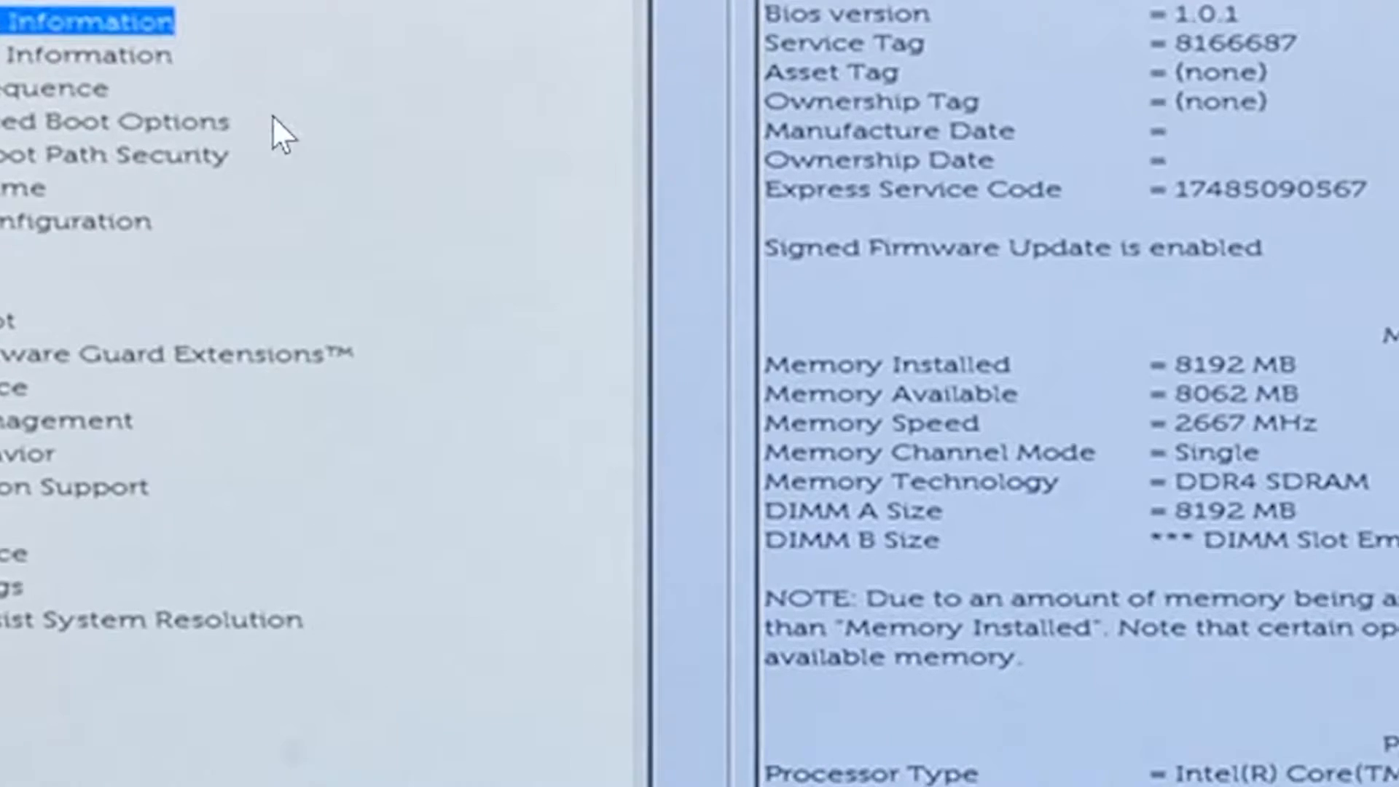
{"action": "scroll", "scroll_direction": "down", "scroll_amount": 3}
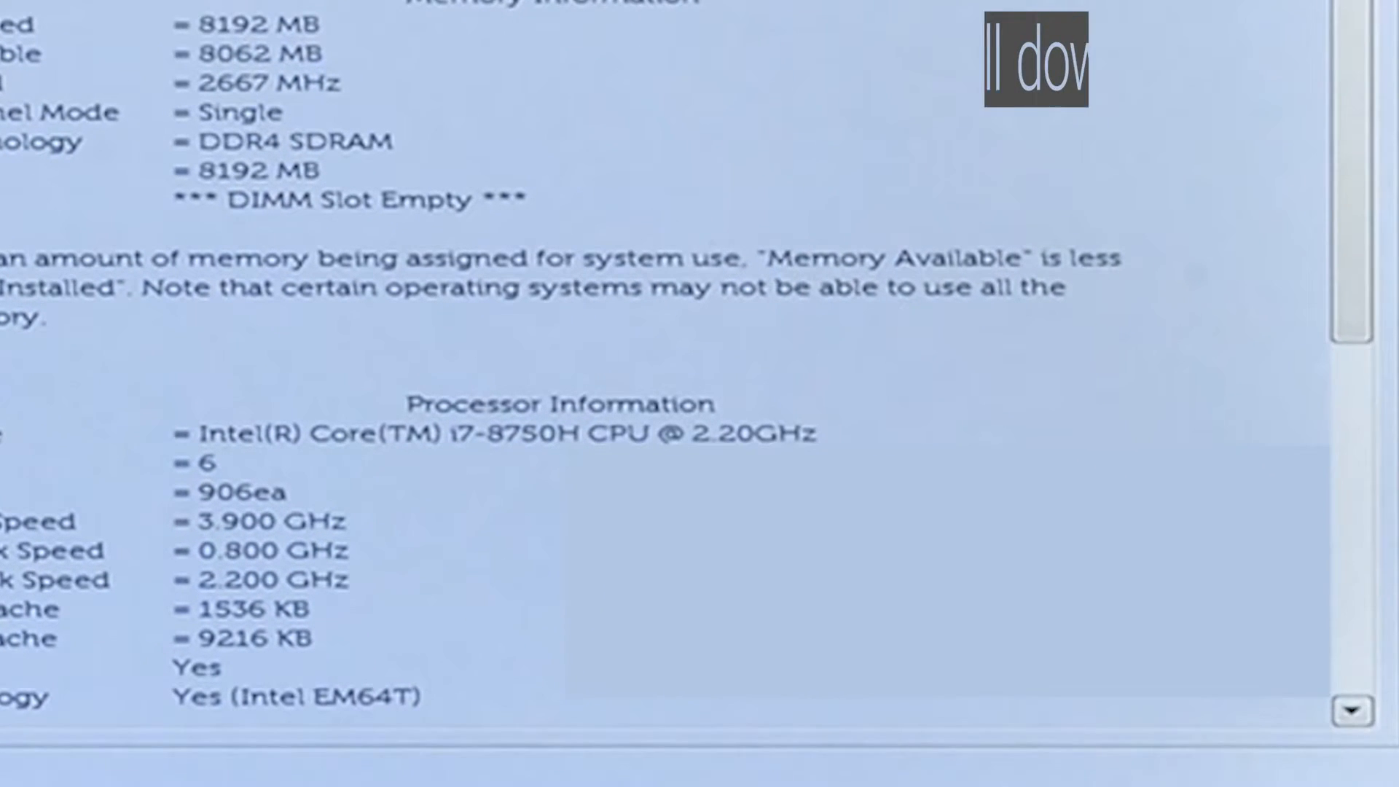
{"action": "scroll", "scroll_direction": "down", "scroll_amount": 3}
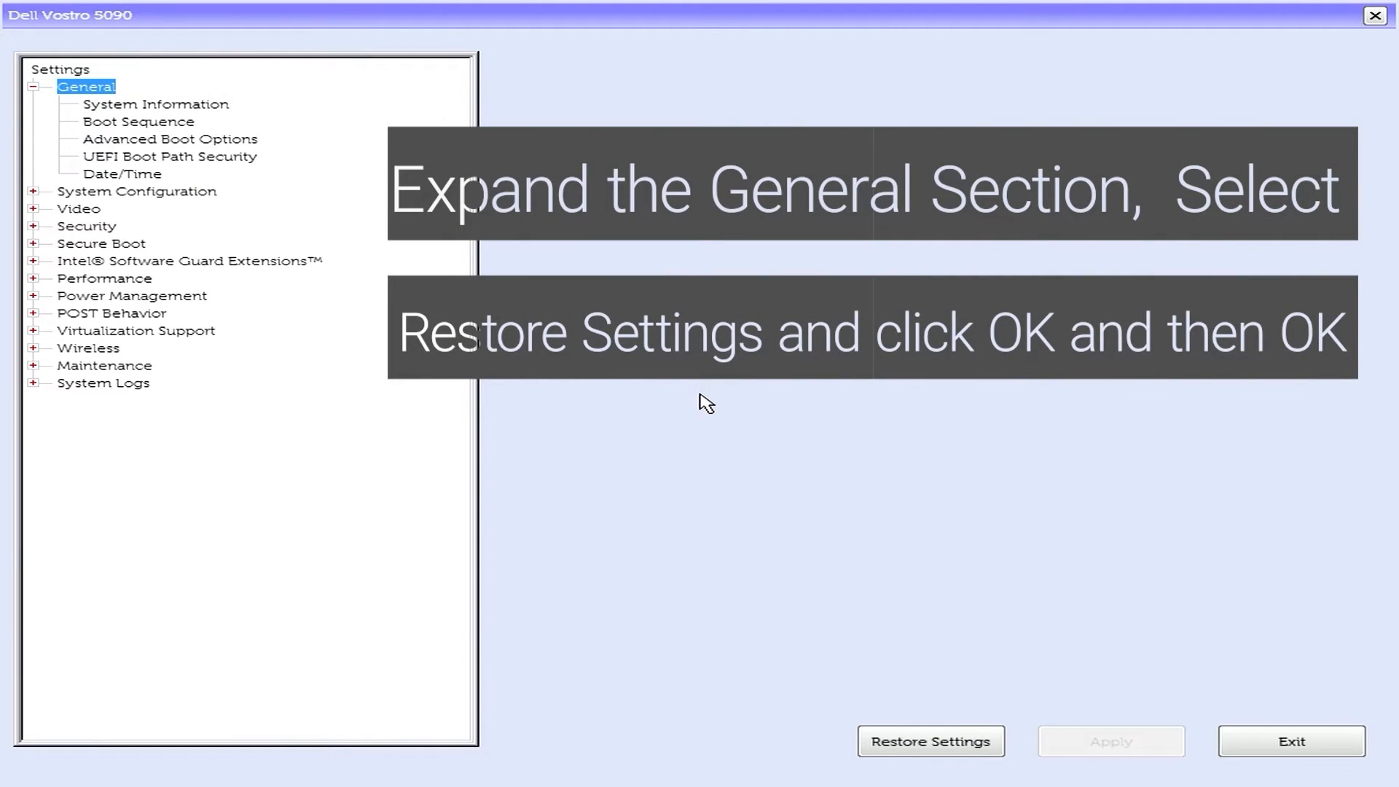
{"action": "mouse_move", "coordinate": [708, 409]}
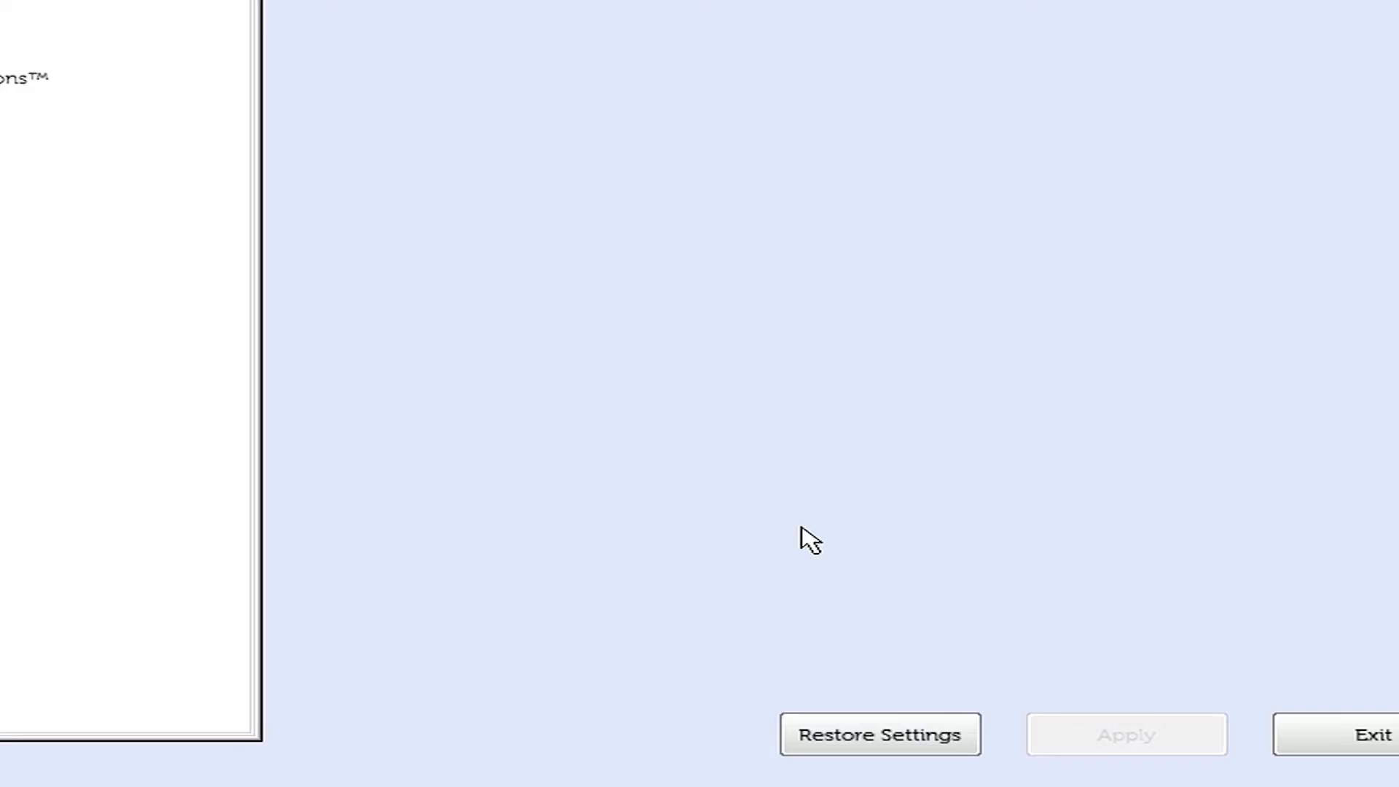
Restore BIOS Defaults, confirm both prompts, and exit setup saving changes.
{"action": "left_click", "coordinate": [879, 733]}
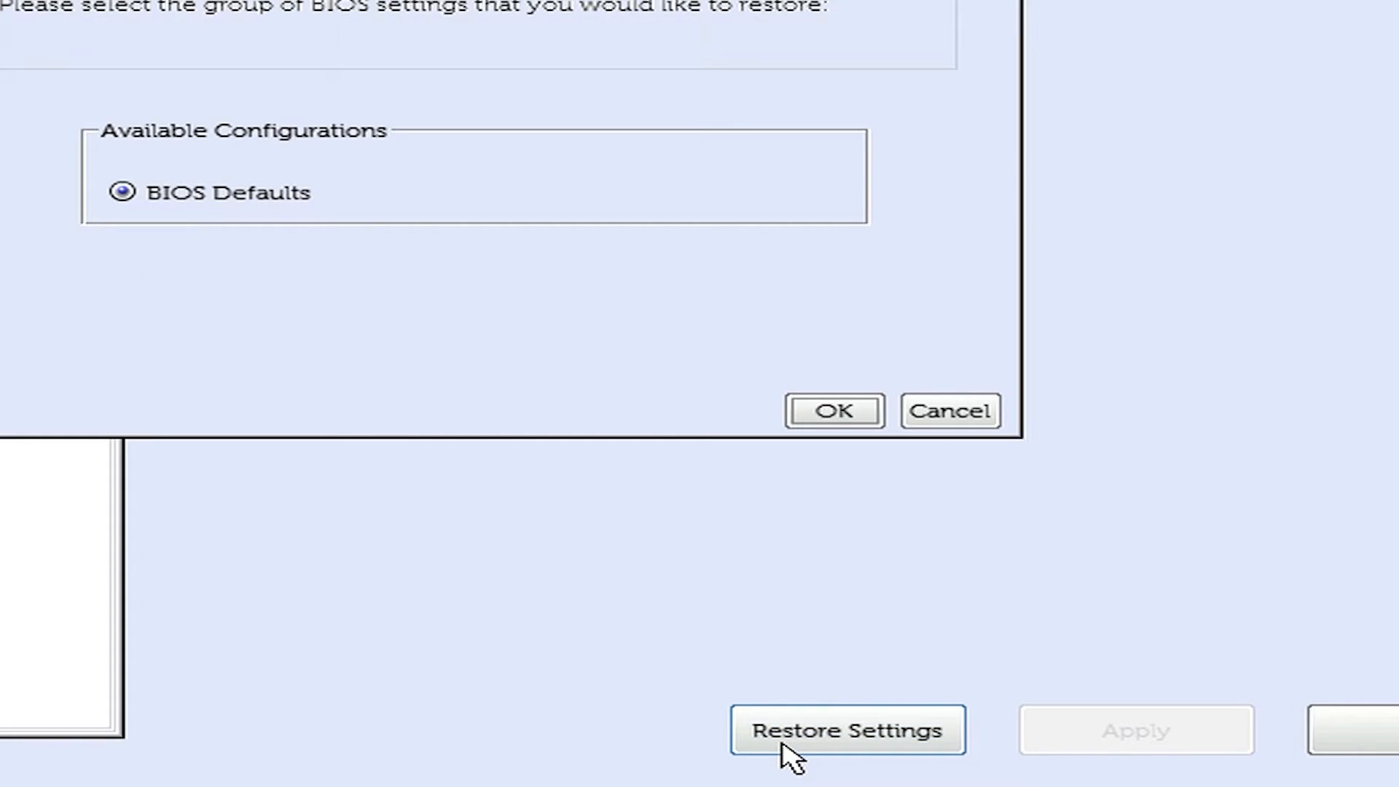
{"action": "left_click", "coordinate": [846, 730]}
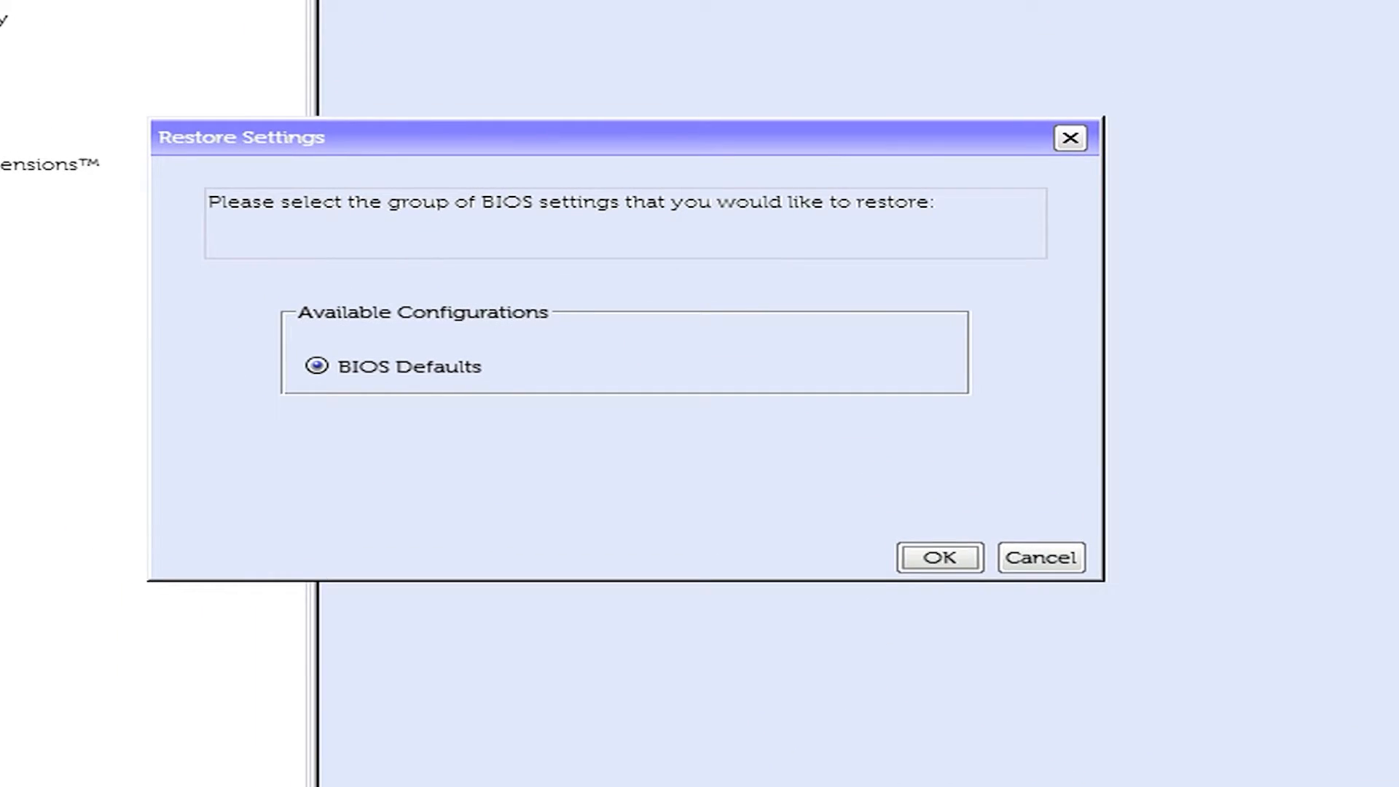
{"action": "left_click", "coordinate": [938, 556]}
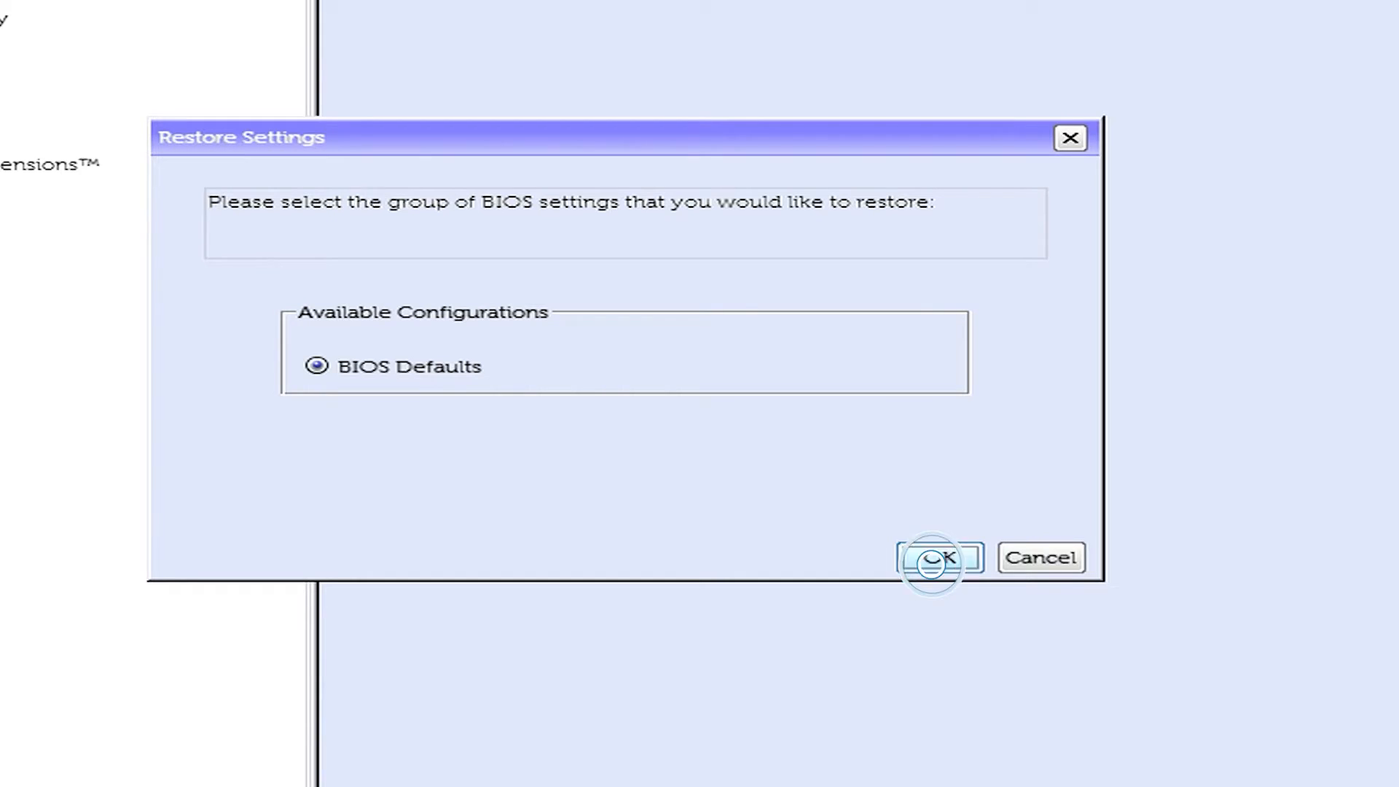
{"action": "left_click", "coordinate": [936, 556]}
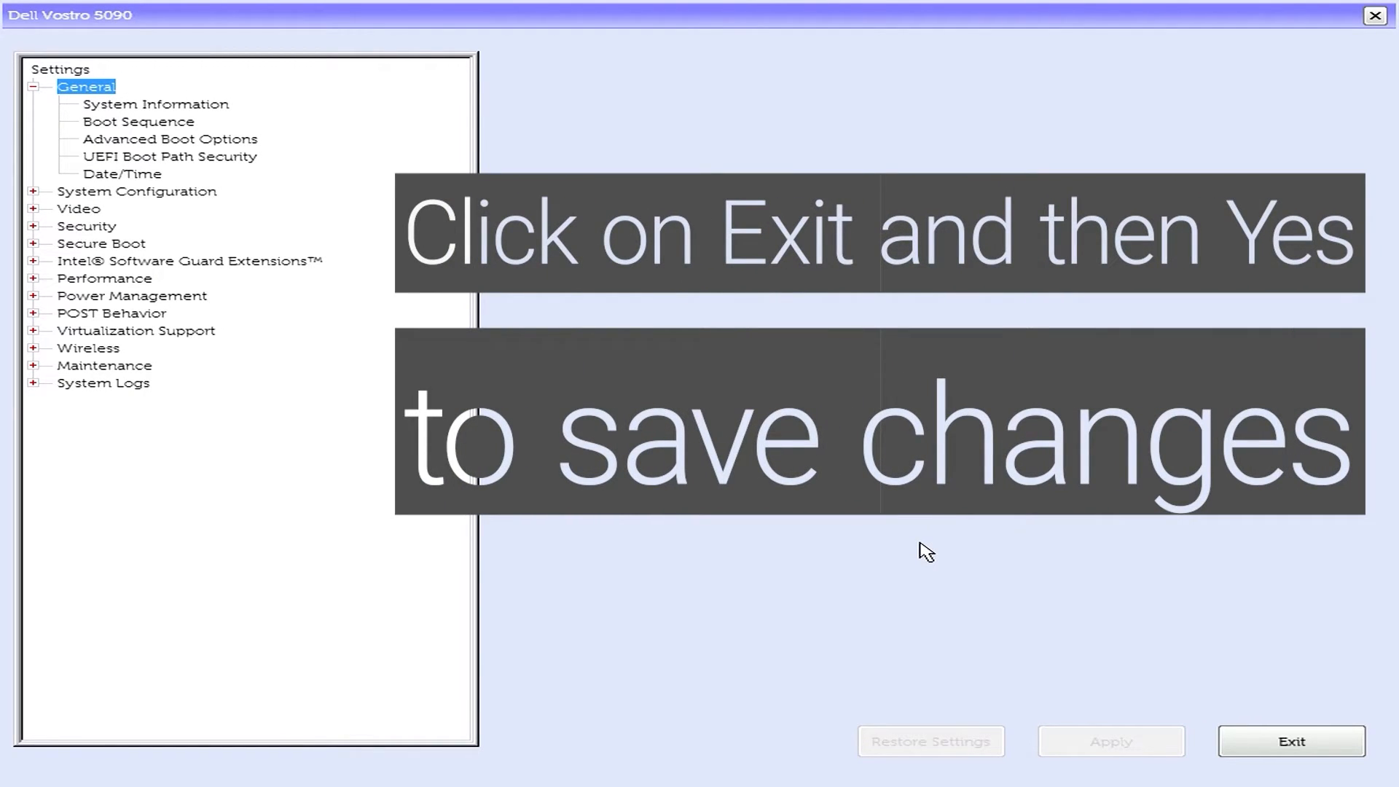
{"action": "left_click", "coordinate": [1290, 742]}
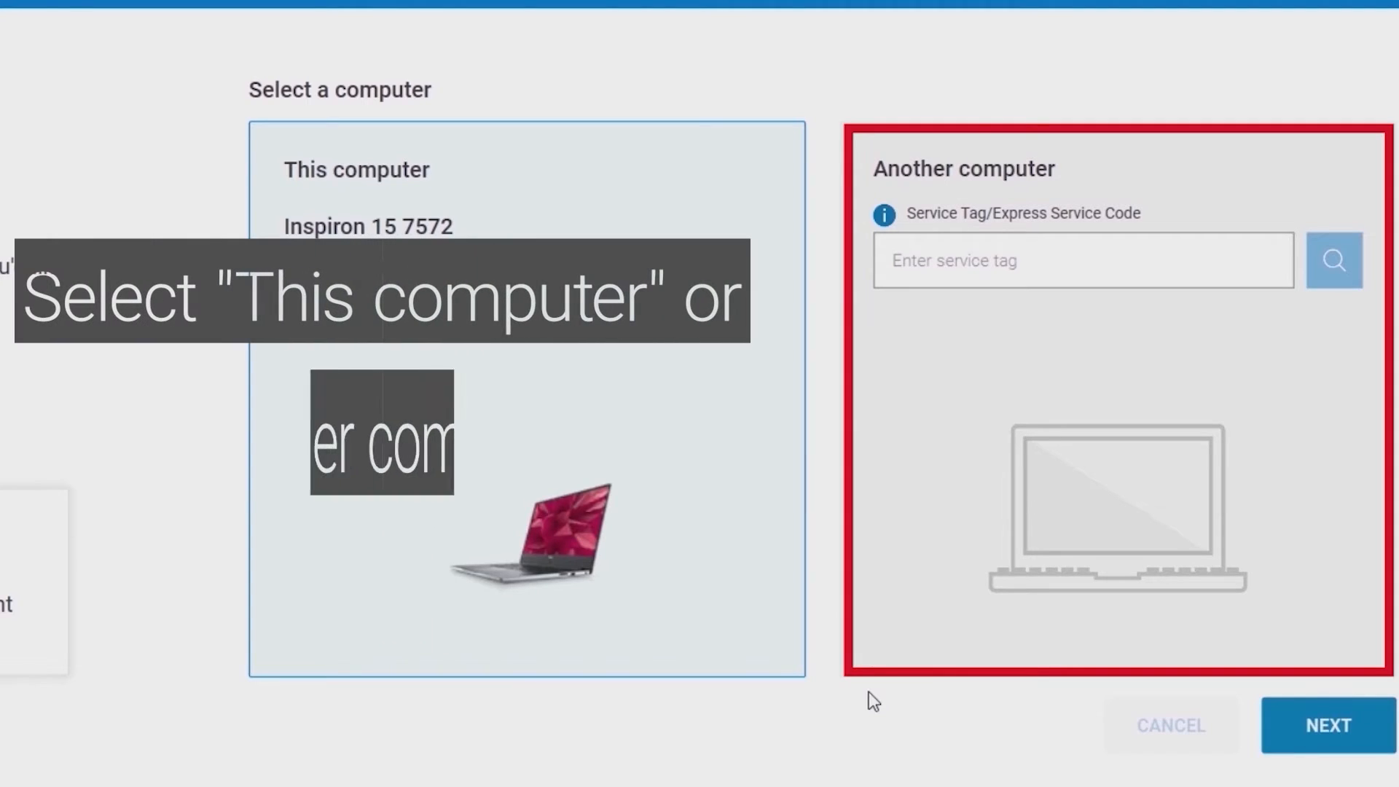
Select this Inspiron 15 7572, accept erasing the USB drive, and start the download.
{"action": "left_click", "coordinate": [1082, 261]}
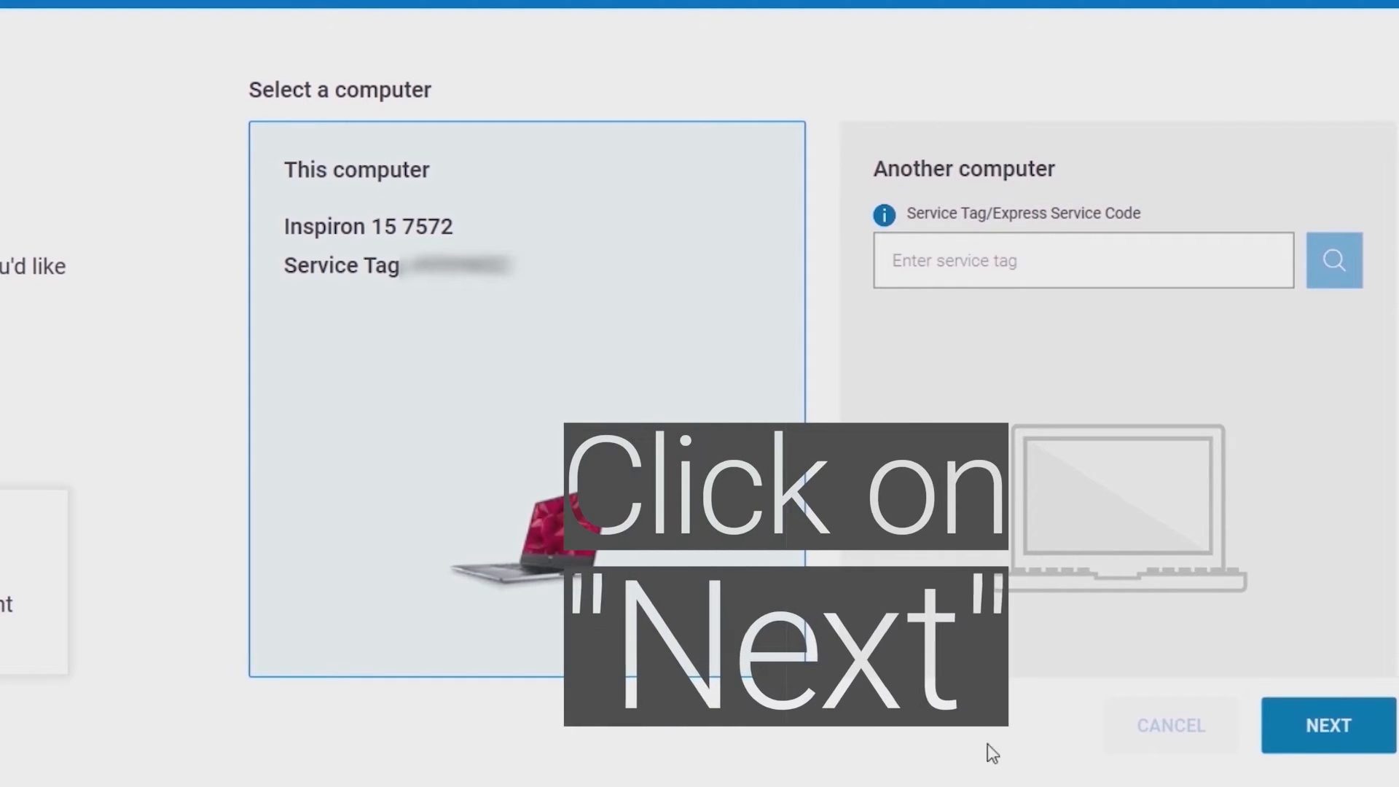
{"action": "left_click", "coordinate": [1326, 724]}
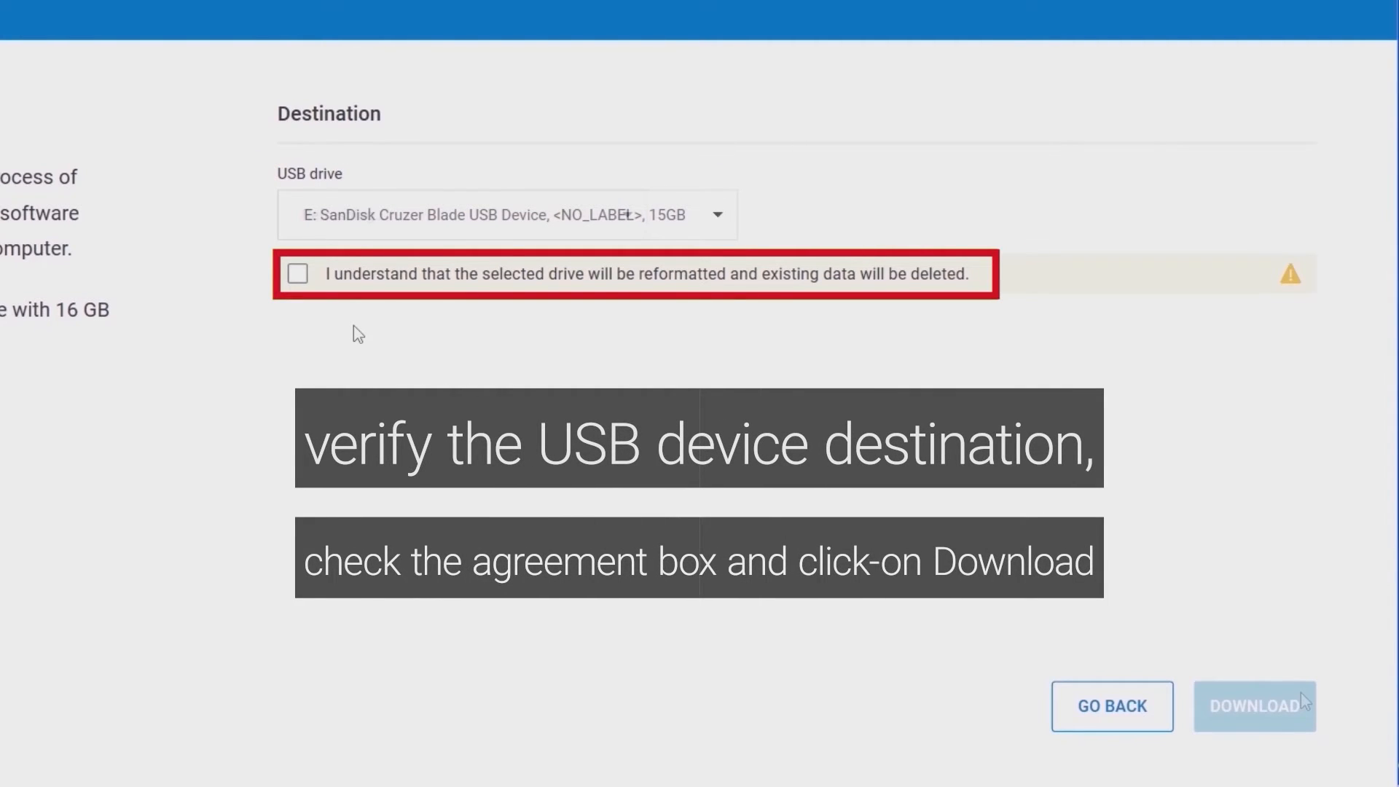
{"action": "left_click", "coordinate": [298, 273]}
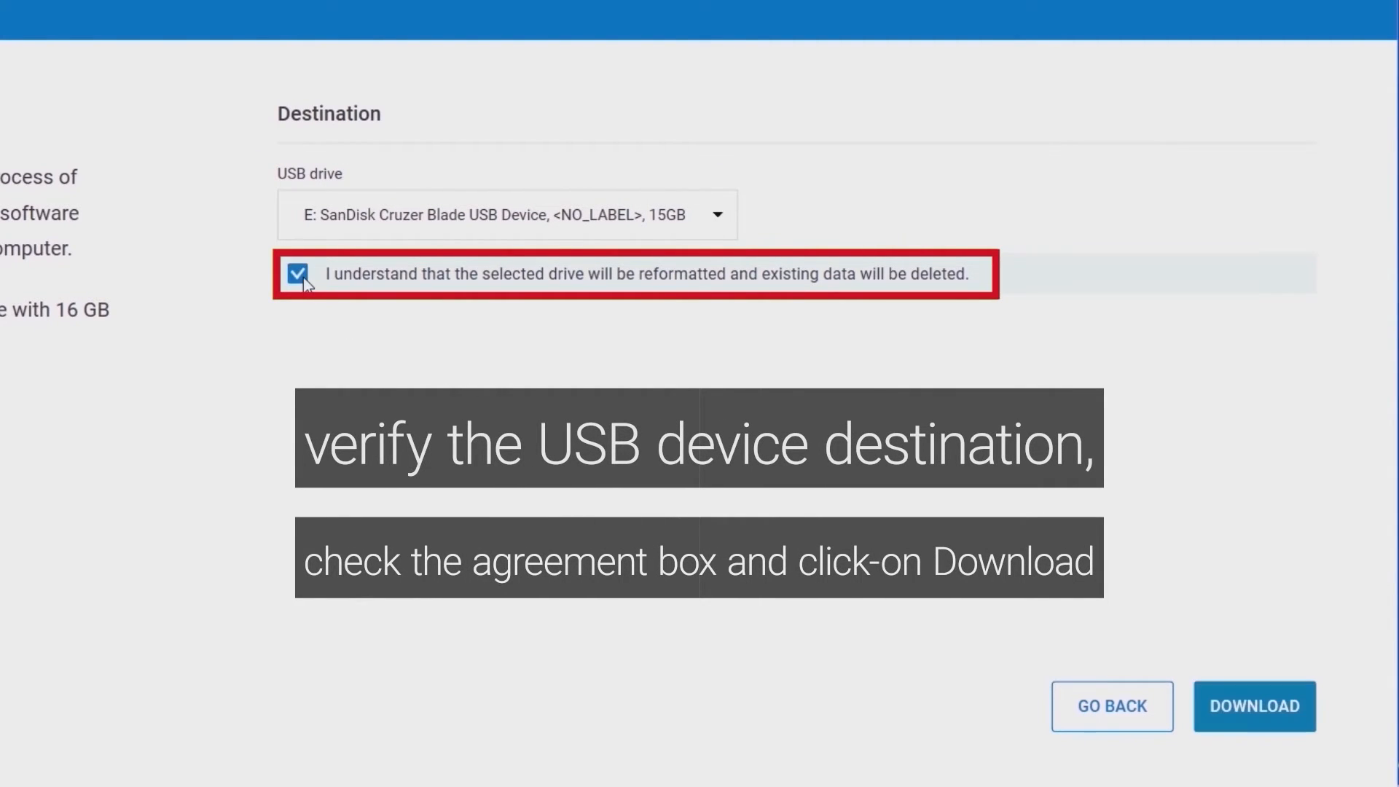
{"action": "left_click", "coordinate": [1253, 706]}
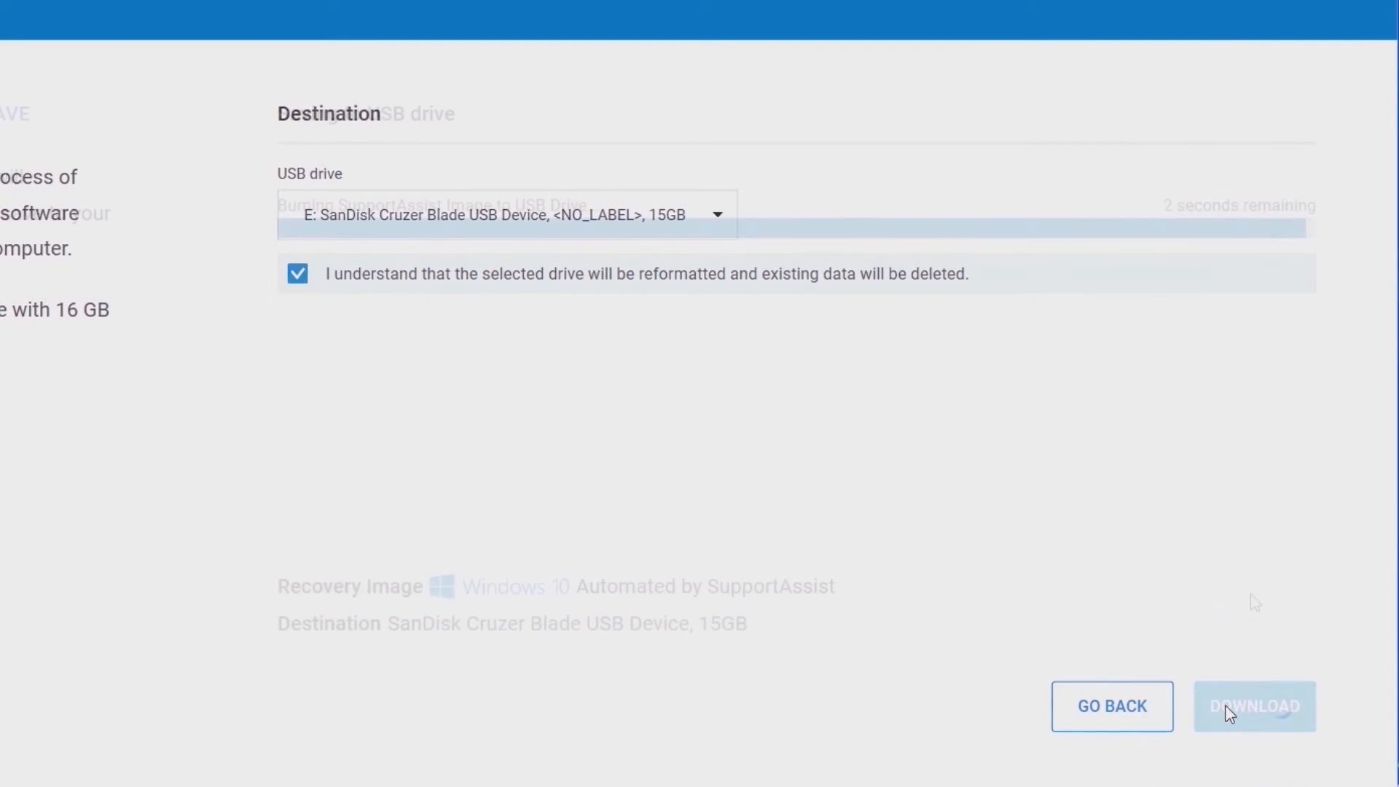
{"action": "left_click", "coordinate": [1253, 706]}
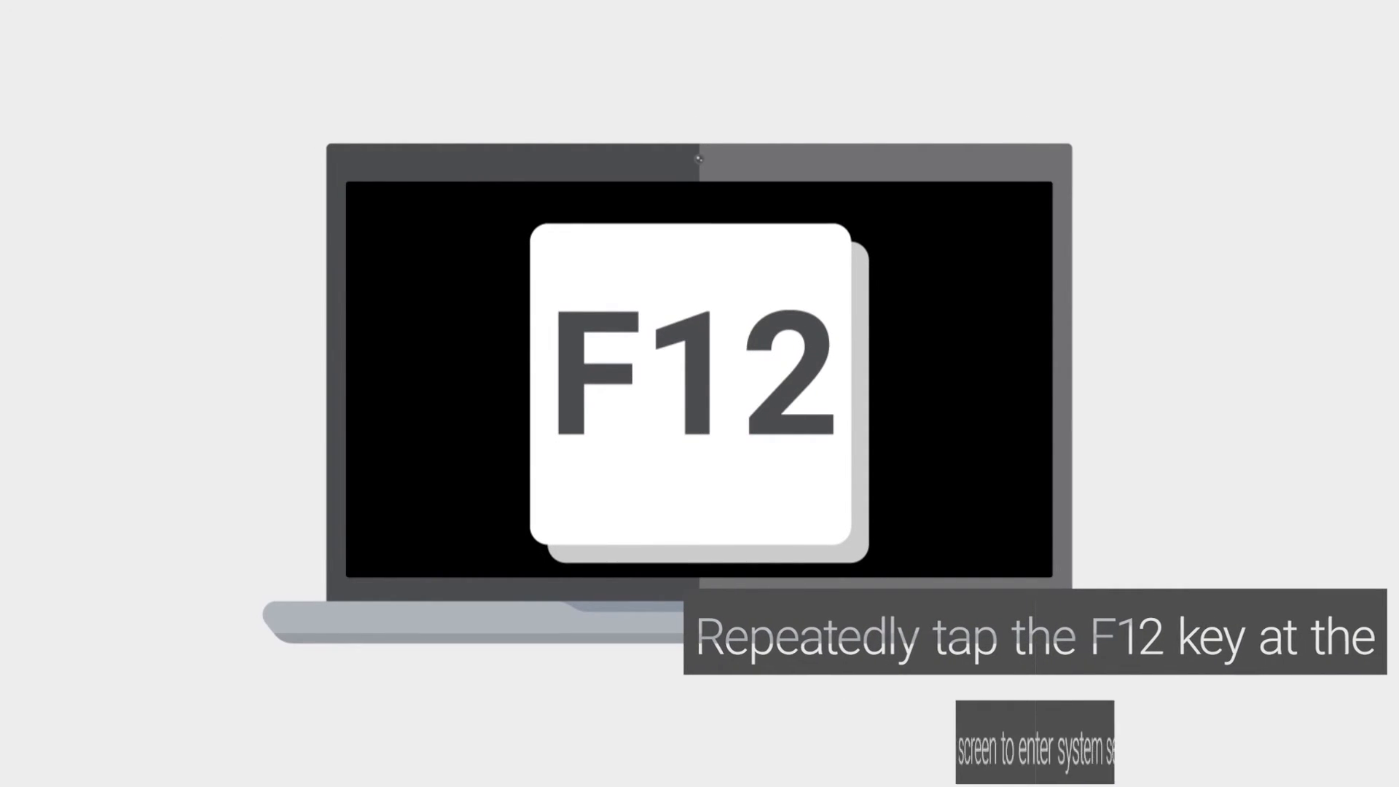
Press F12 at the Dell logo to open the one-time boot menu.
{"action": "key", "text": "f12"}
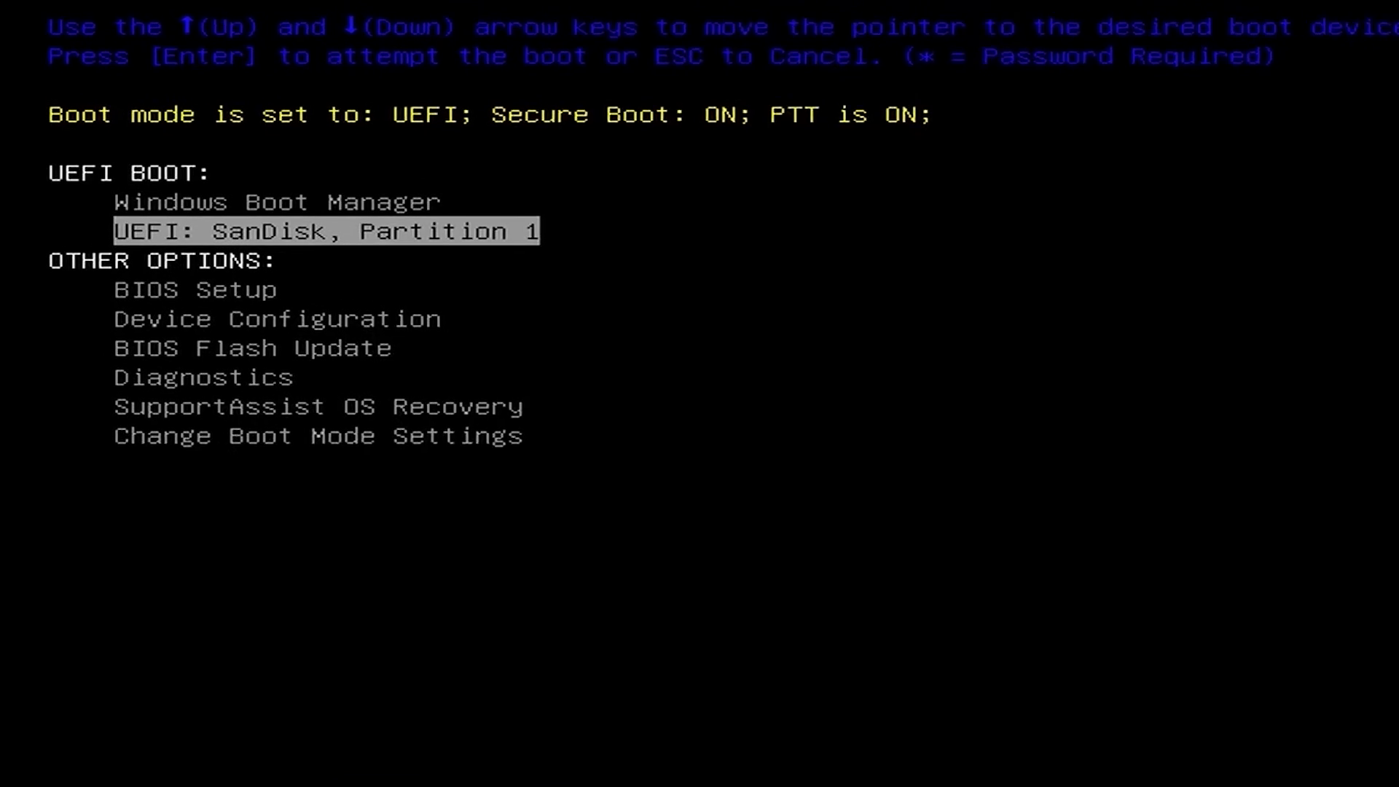